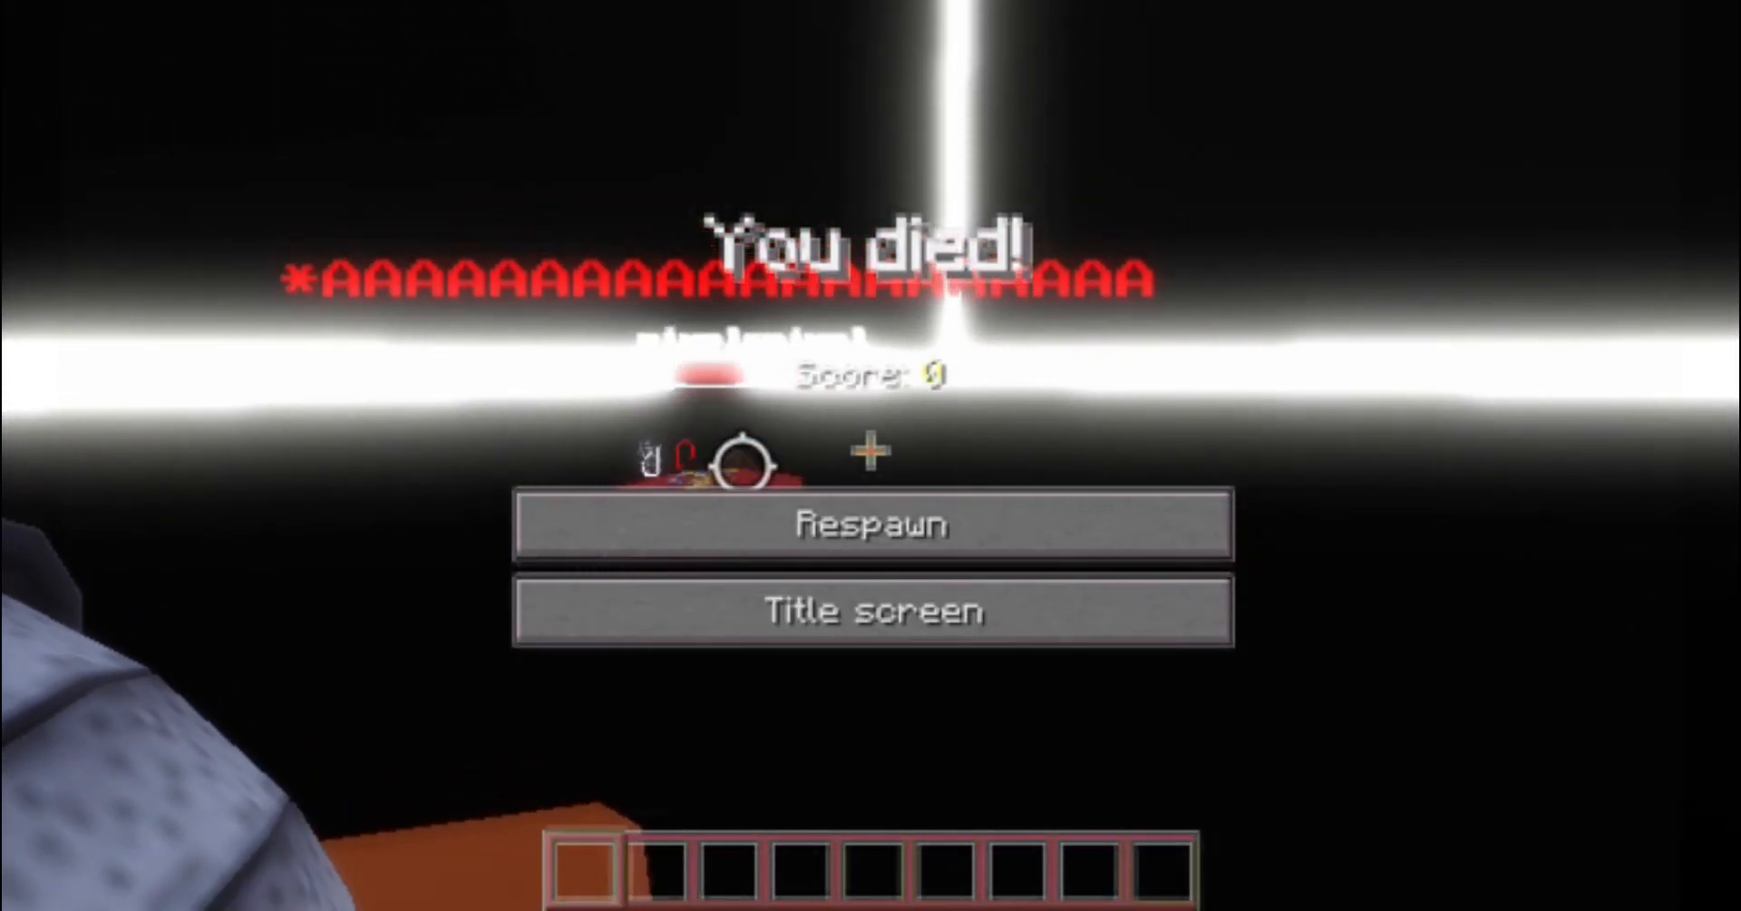
Hit the nearby opponent with XChara abilities for 116 damage, then teleport to the sky arena
left_click(872, 522)
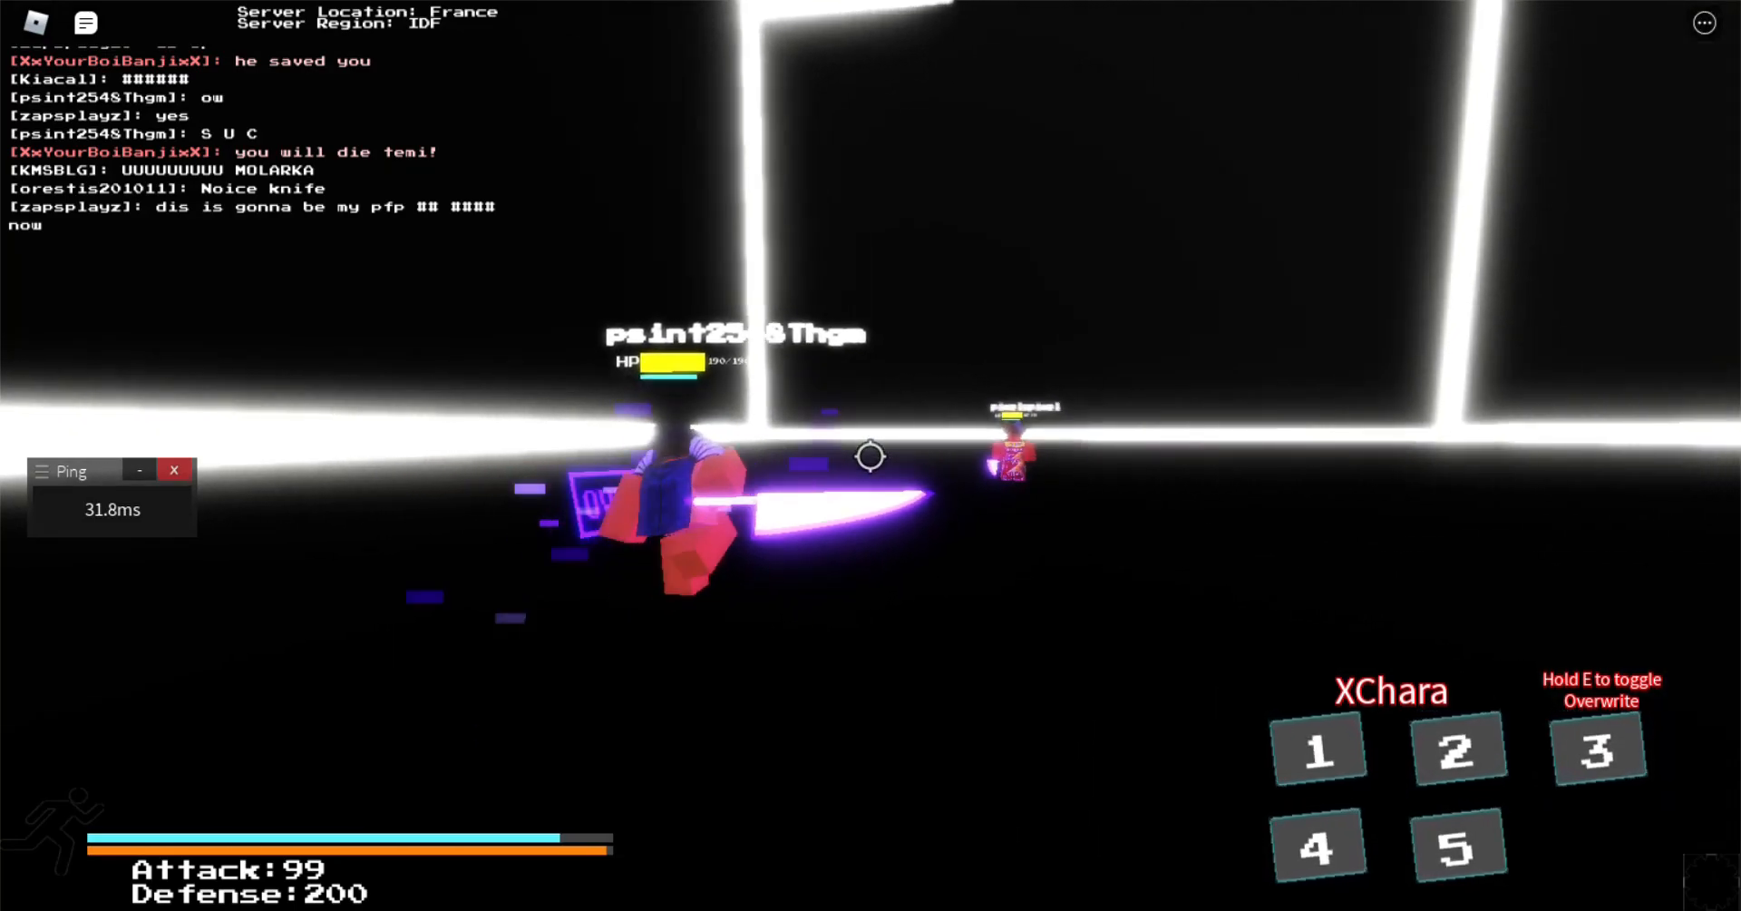
key("4")
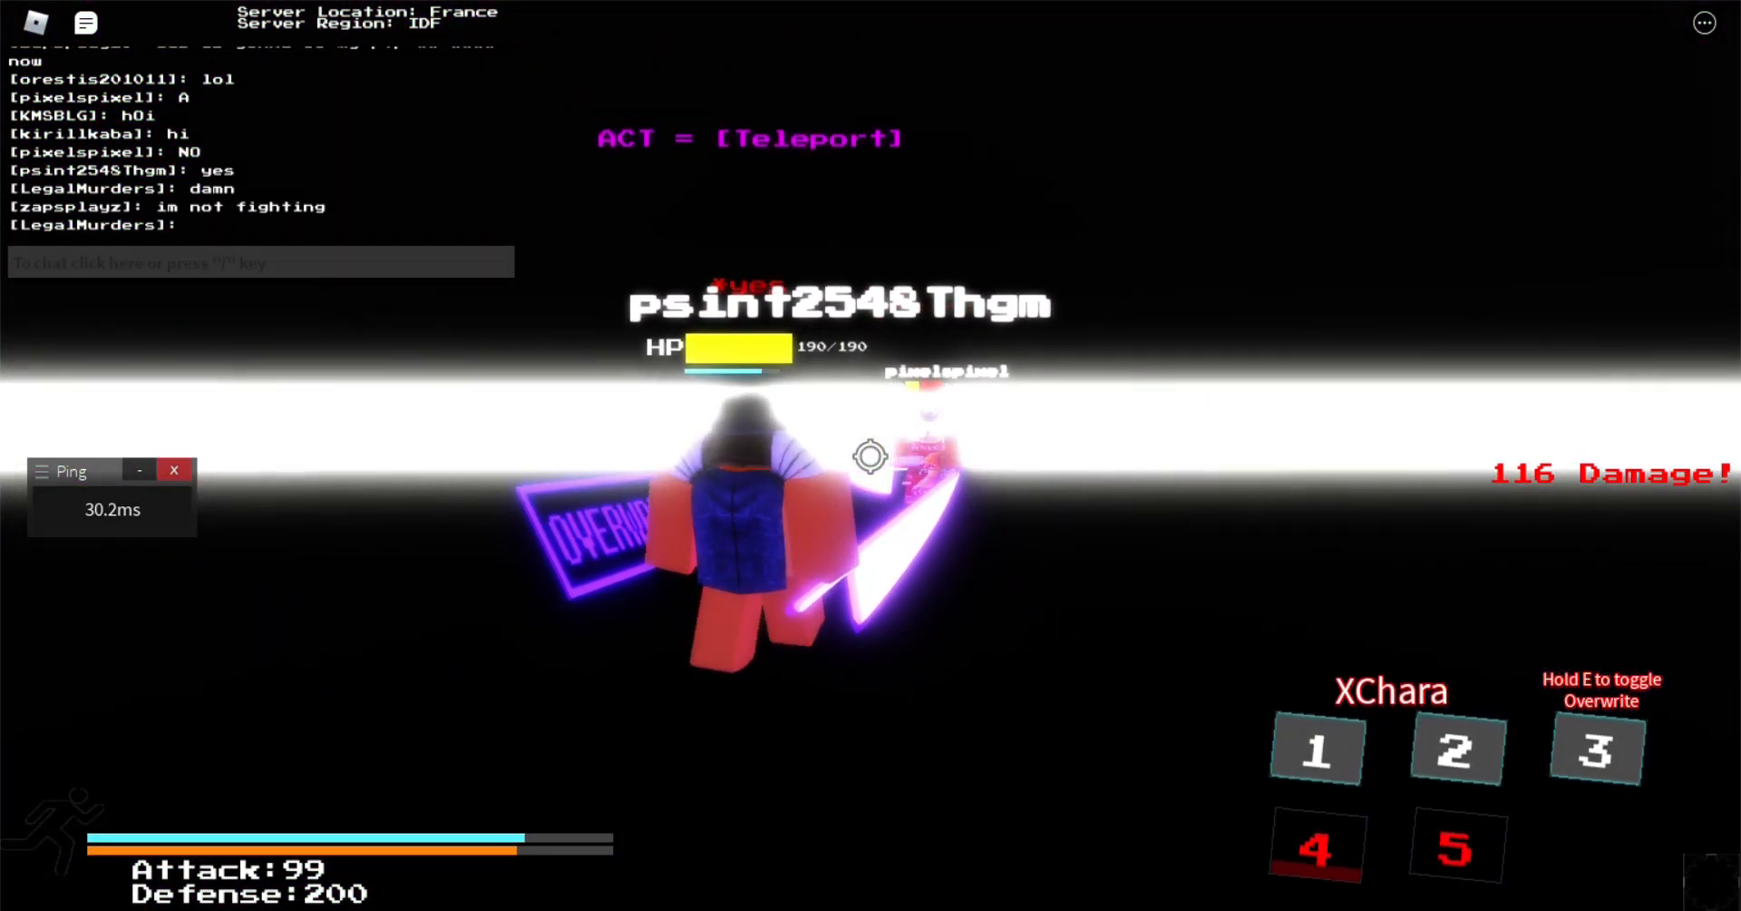
type("B")
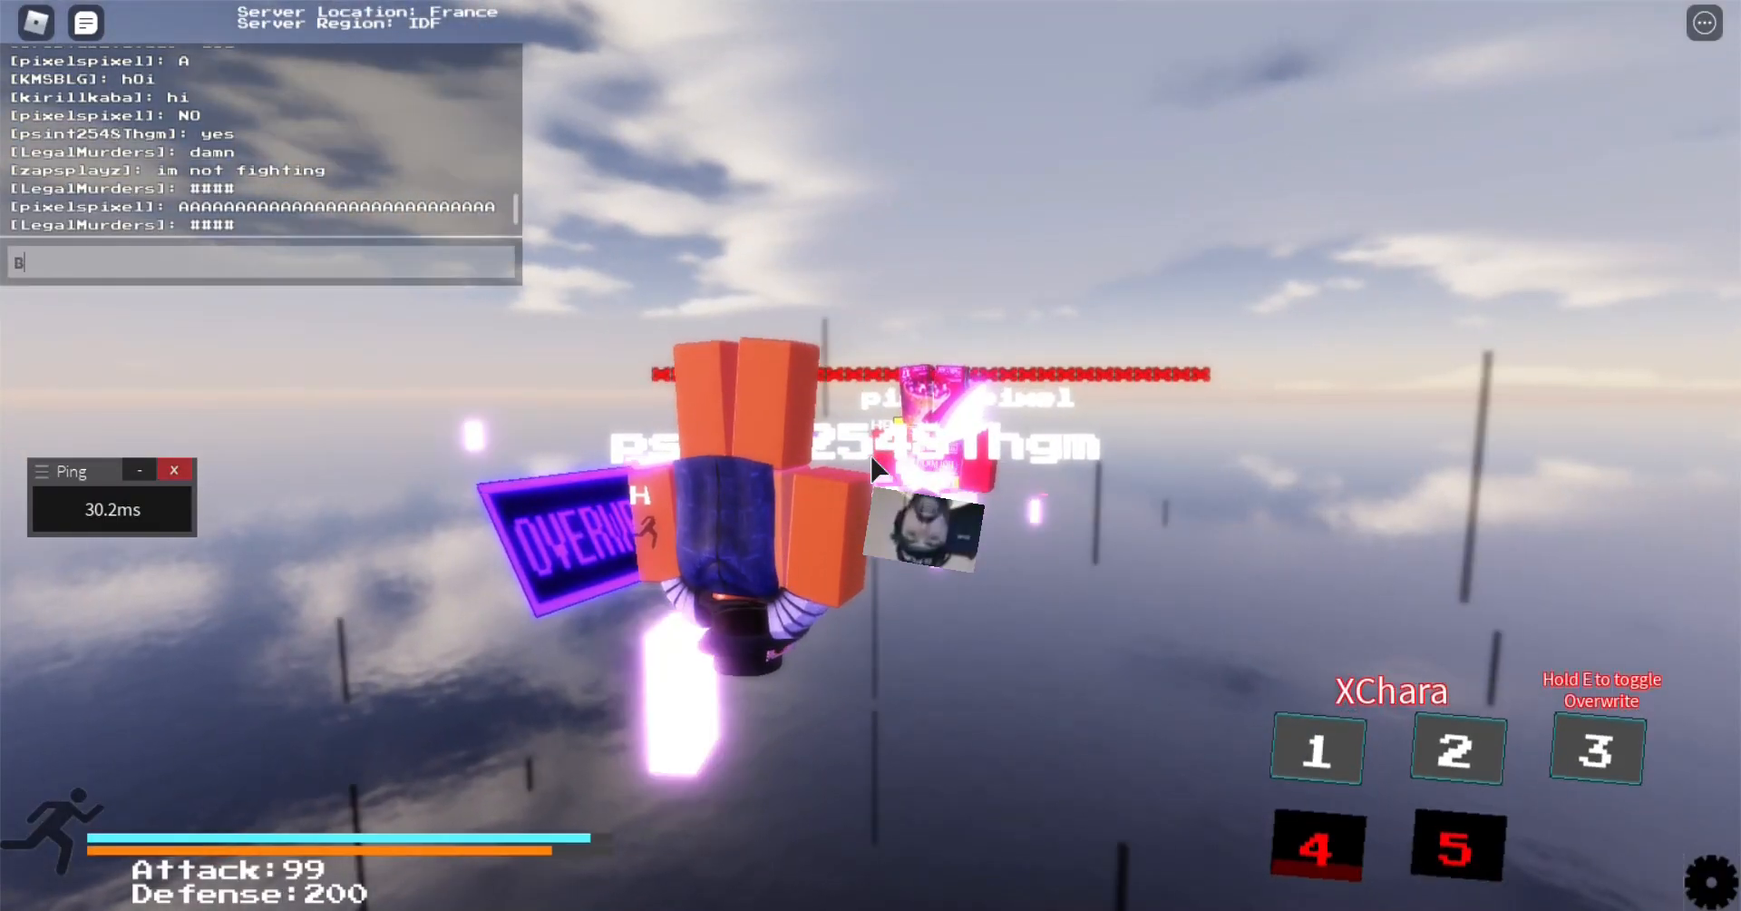